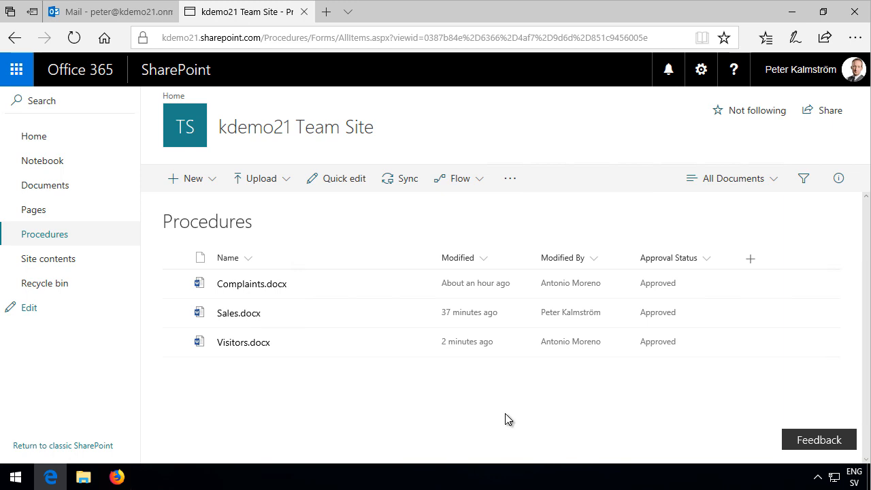
pyautogui.moveTo(332, 409)
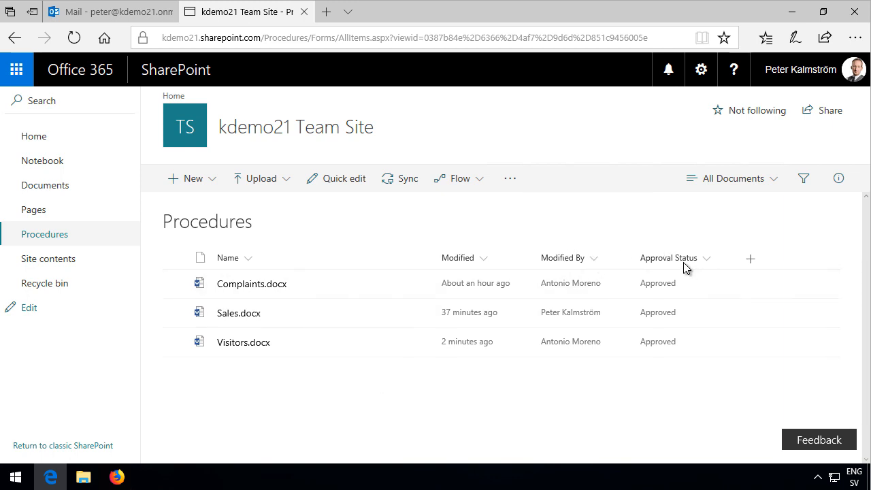
pyautogui.moveTo(679, 266)
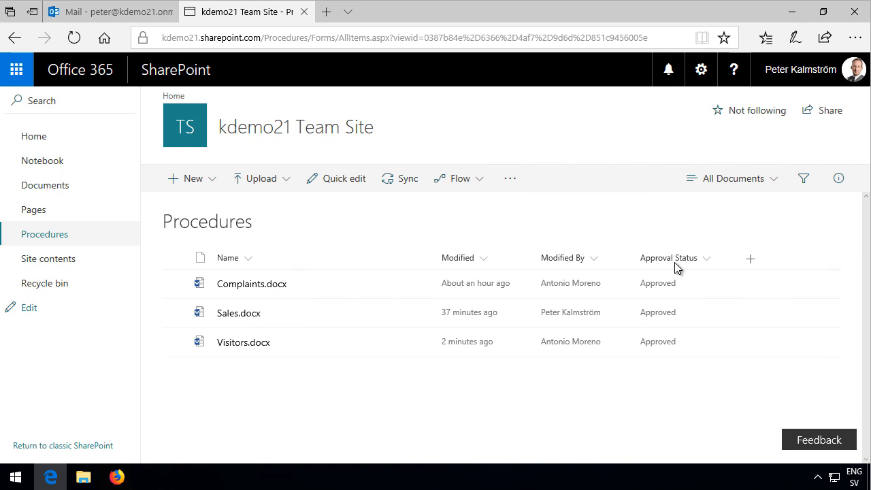
# From the Procedures library's Flow menu, reach the My flows page via See your flows.
pyautogui.click(493, 374)
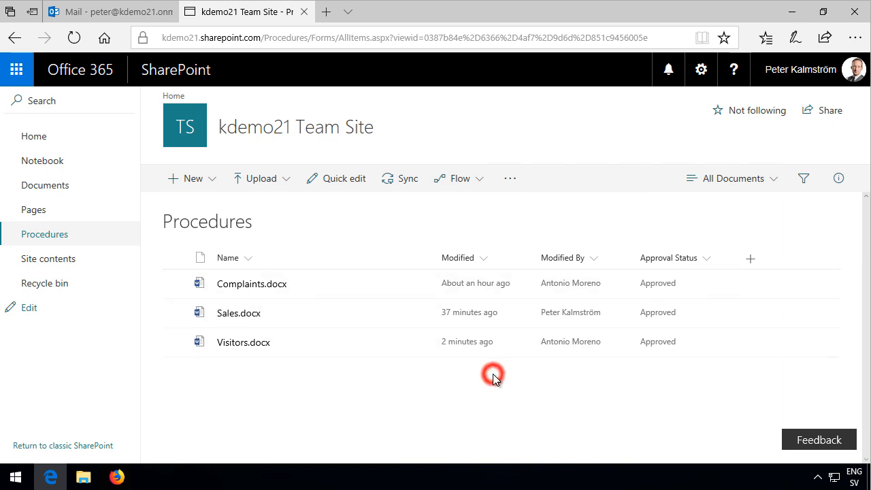
pyautogui.moveTo(799, 68)
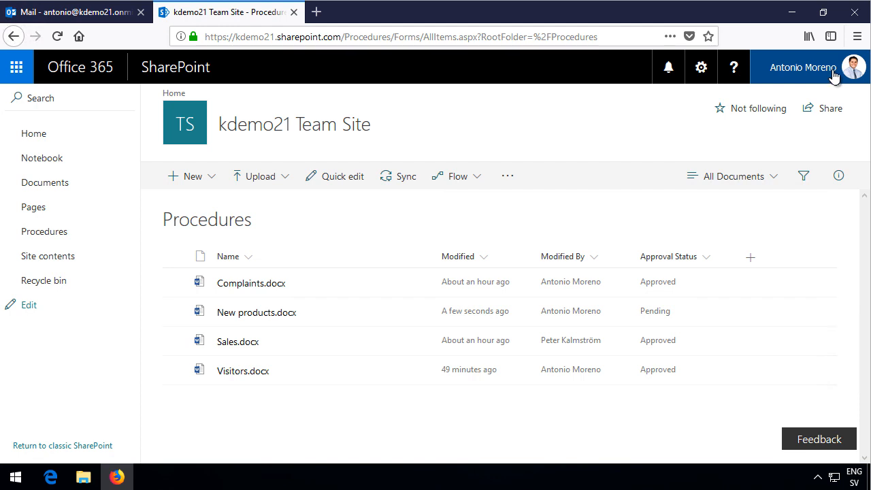
pyautogui.moveTo(50, 476)
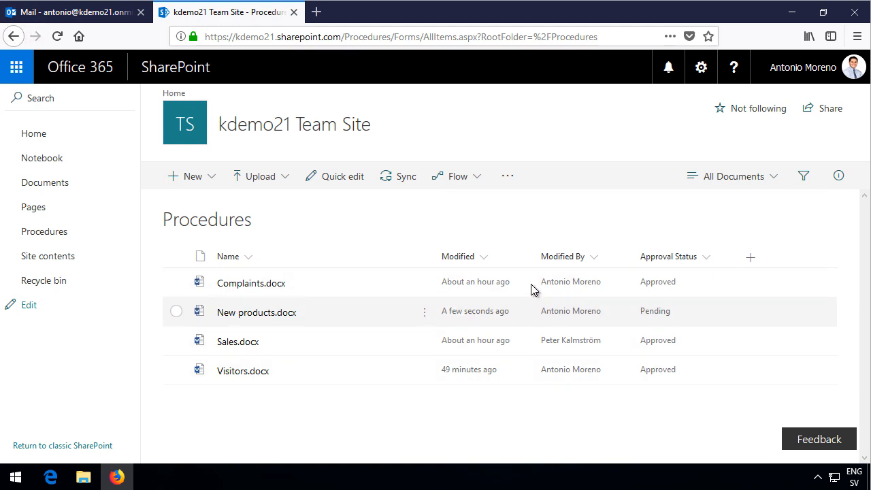
pyautogui.moveTo(669, 302)
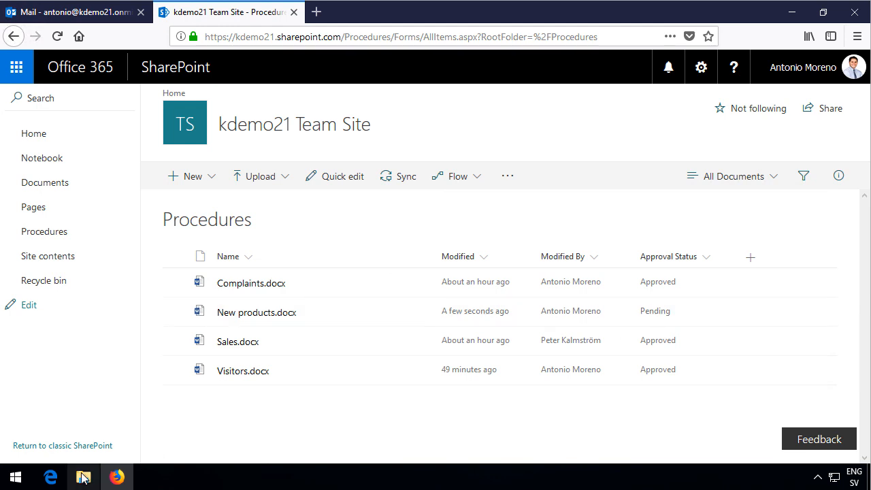
pyautogui.moveTo(117, 476)
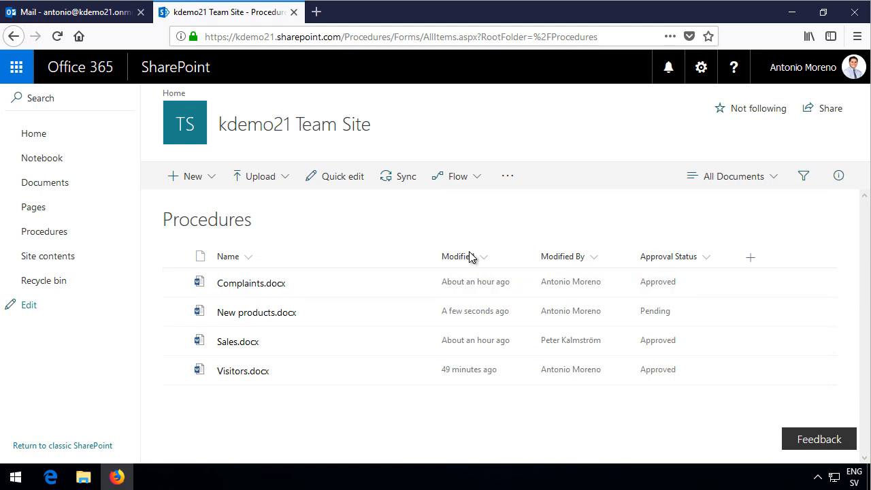
pyautogui.moveTo(408, 89)
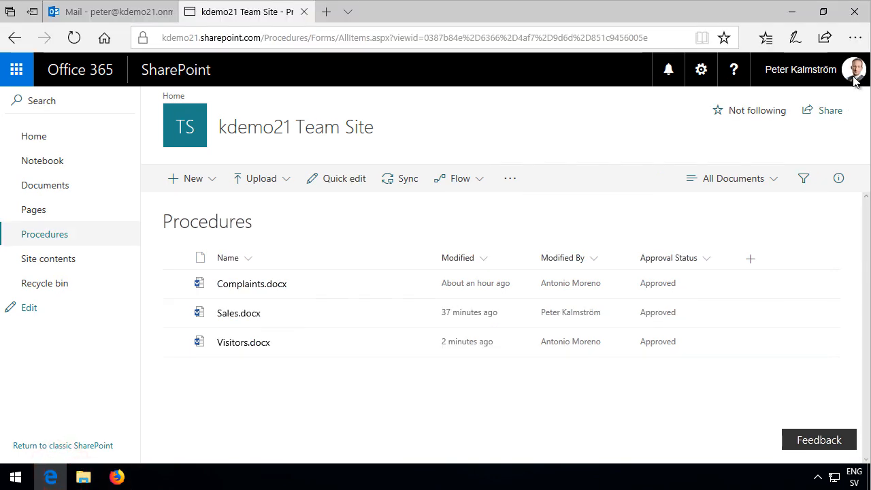
pyautogui.click(459, 177)
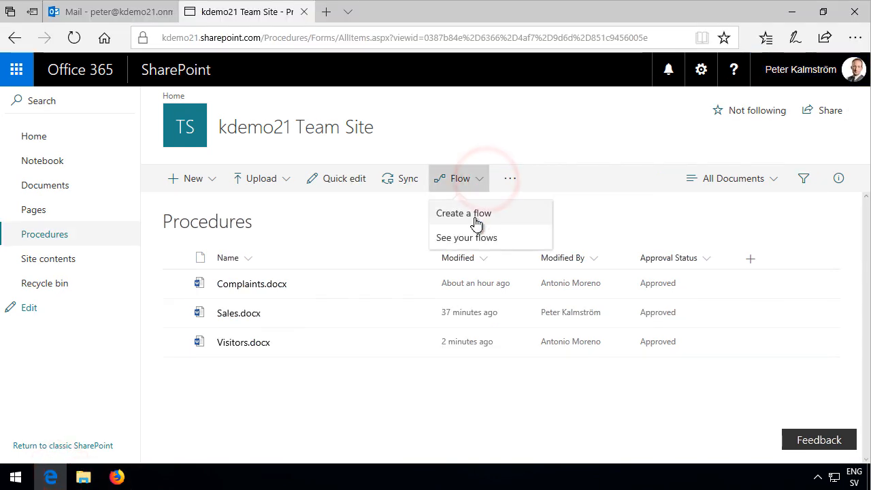
pyautogui.click(462, 212)
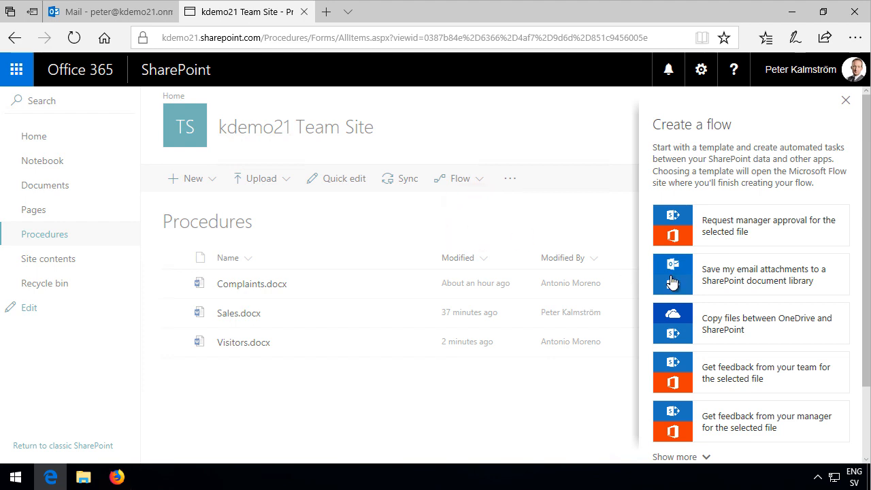
pyautogui.scroll(-3)
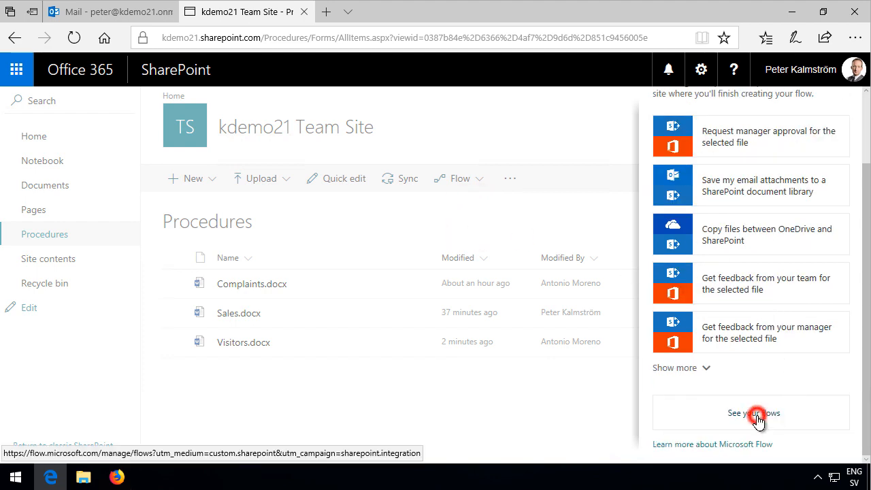
pyautogui.click(753, 413)
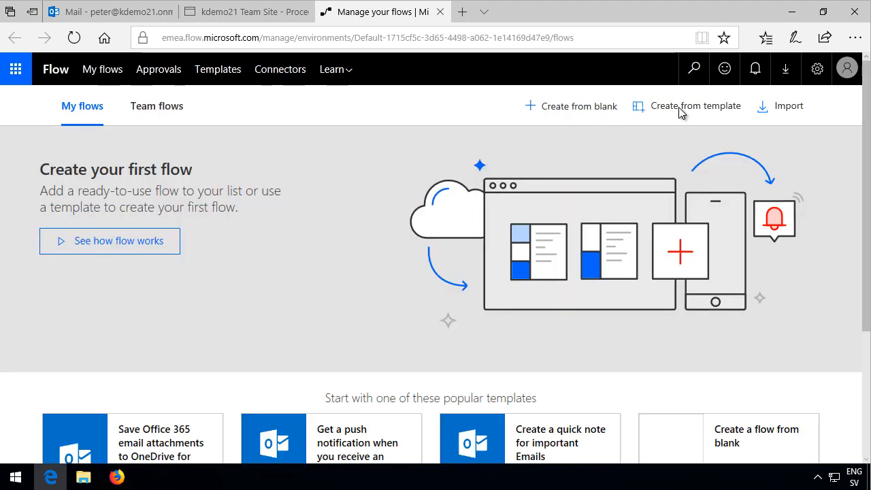
# Search the template gallery for SharePoint approval templates.
pyautogui.click(694, 106)
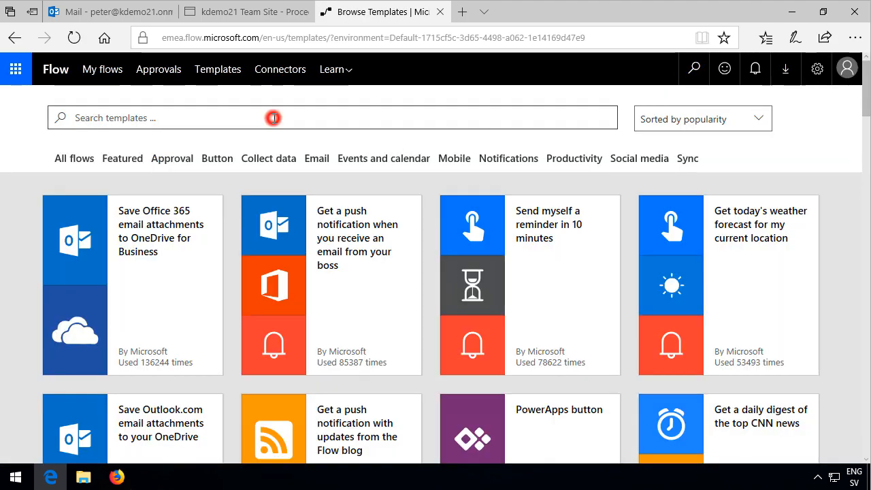
pyautogui.write('sharepoint approval')
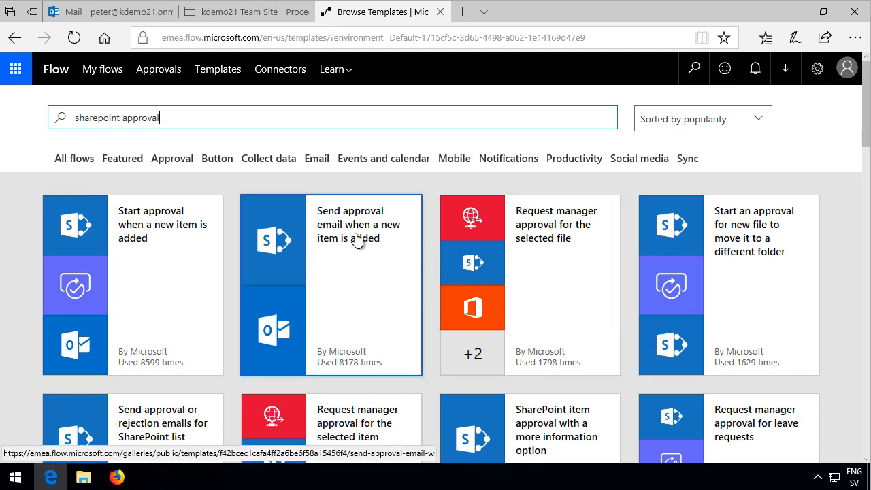
pyautogui.moveTo(337, 242)
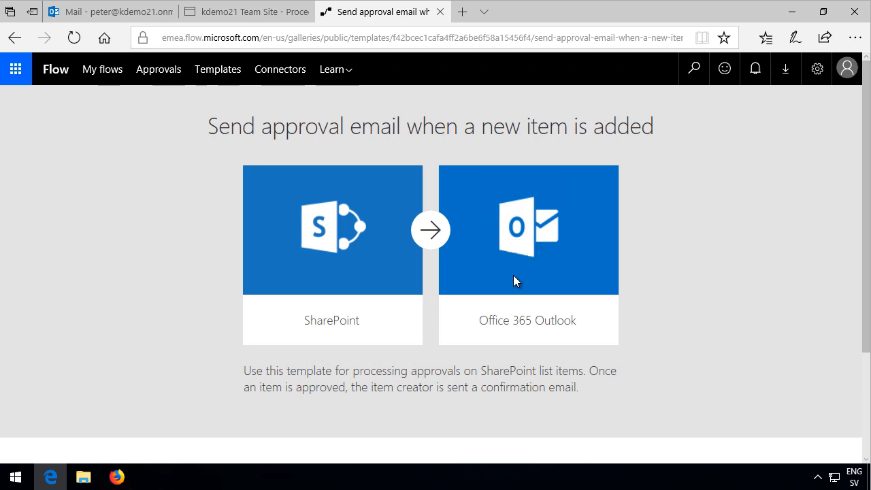
pyautogui.moveTo(633, 362)
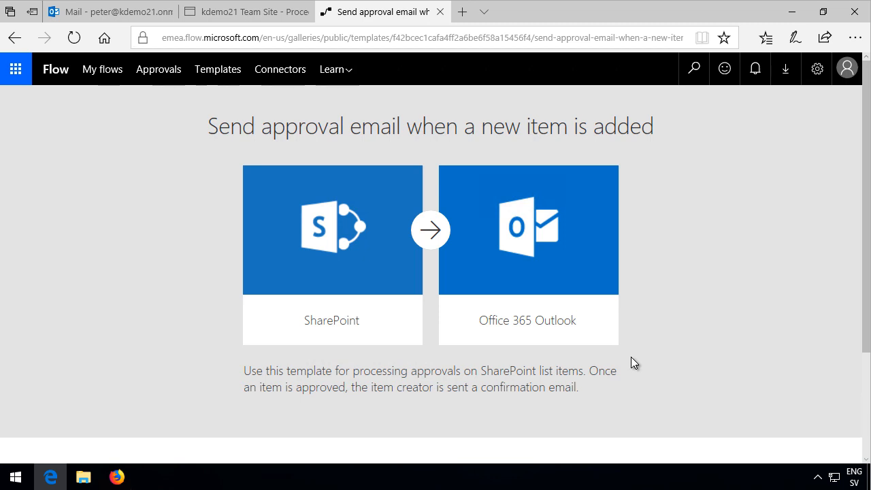
pyautogui.moveTo(778, 361)
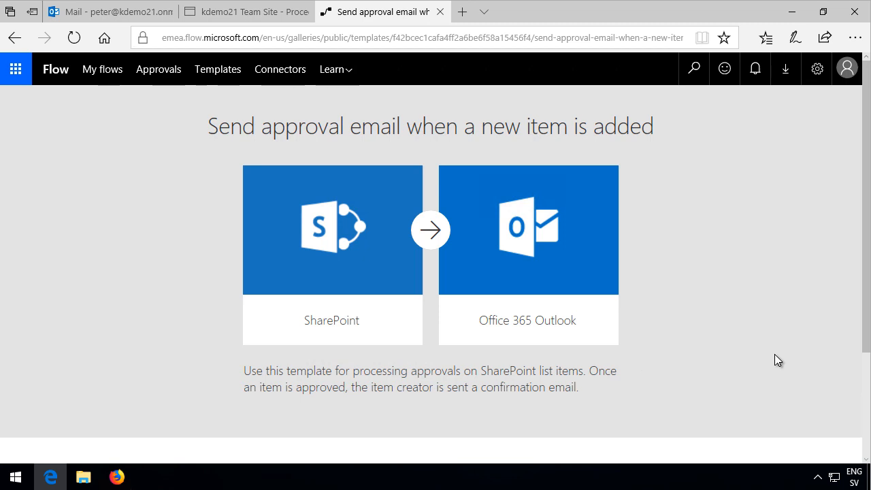
# Accept the SharePoint and Office 365 Outlook connections and continue into the flow editor.
pyautogui.scroll(-3)
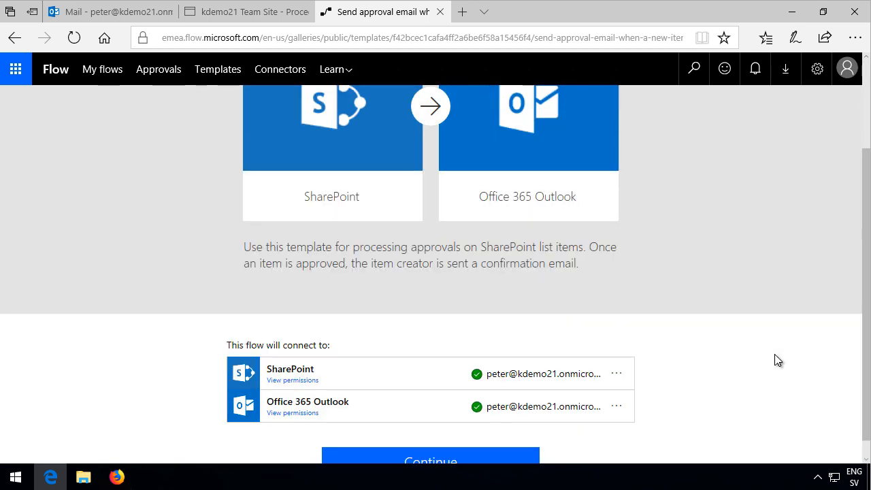
pyautogui.scroll(-3)
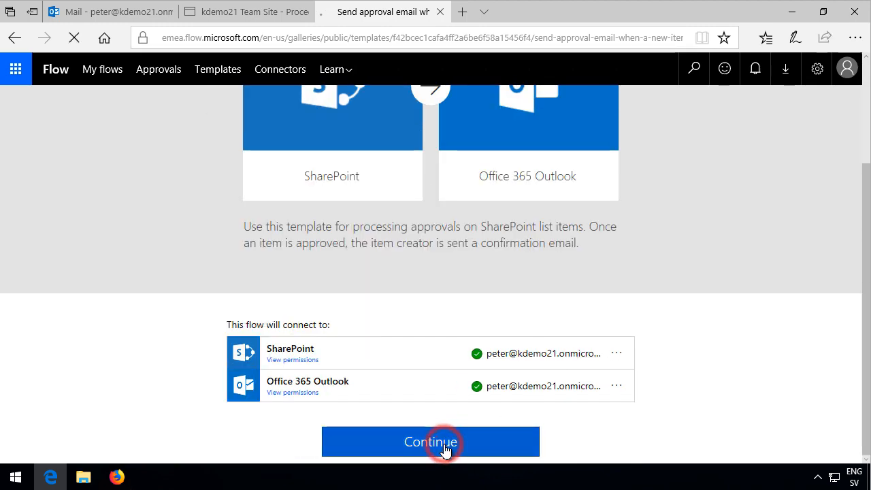
pyautogui.click(430, 440)
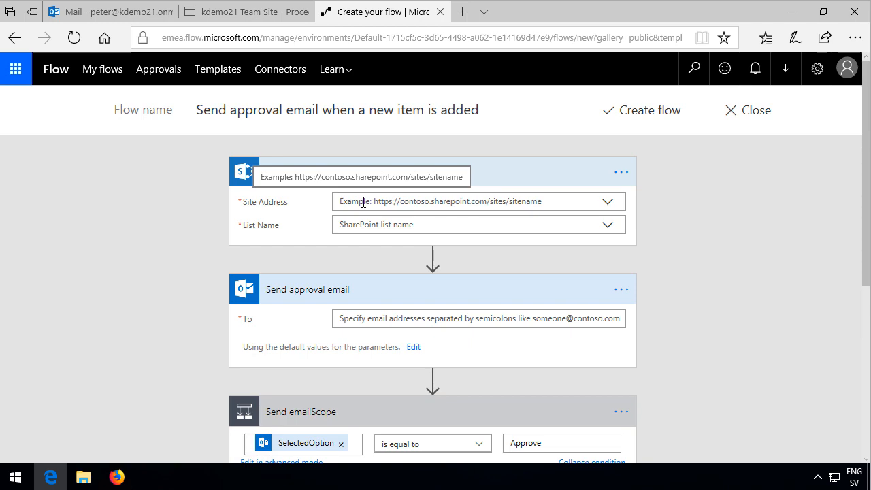
# Copy the kdemo21 site address from the SharePoint library page's URL.
pyautogui.click(245, 11)
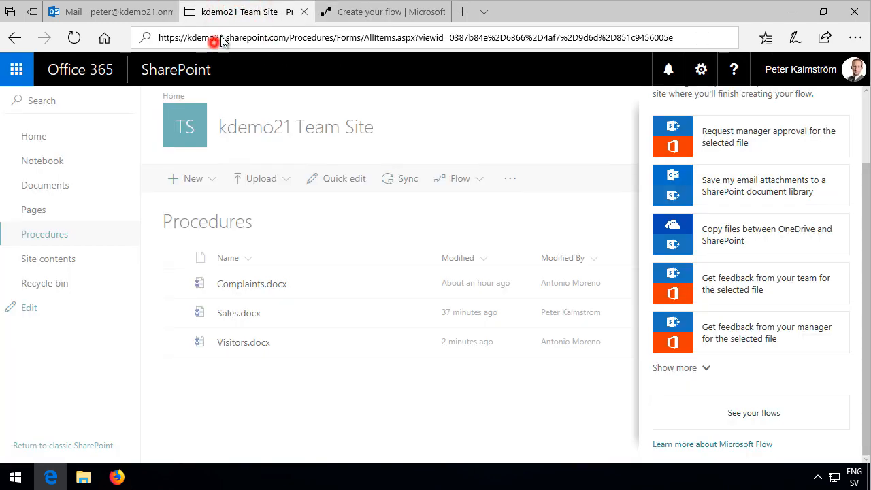
pyautogui.click(304, 38)
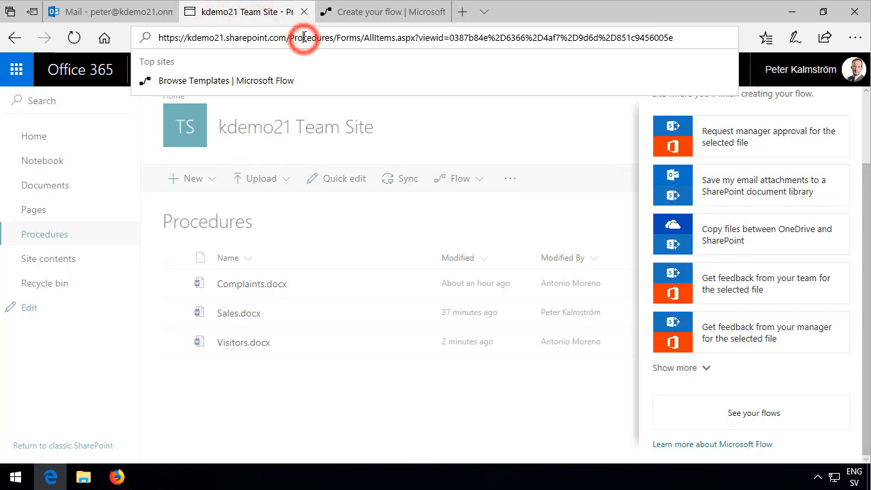
pyautogui.doubleClick(243, 38)
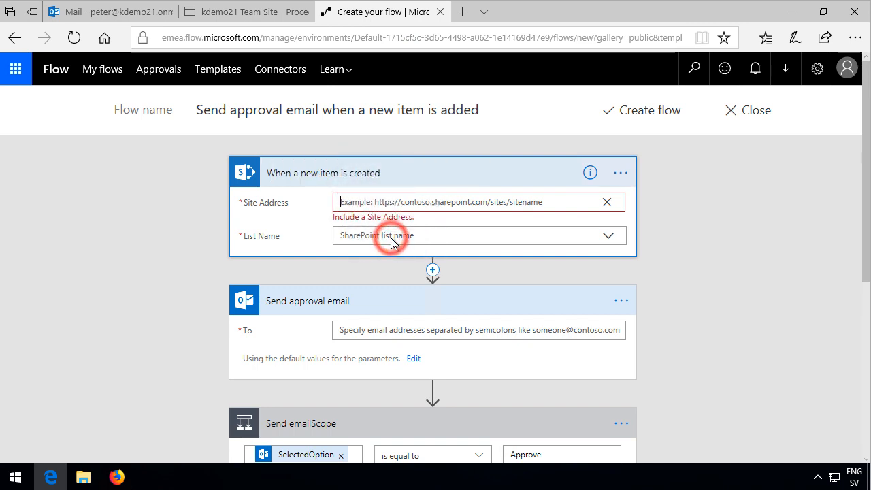
# Enter Procedures as the List Name in the new-item trigger.
pyautogui.click(589, 172)
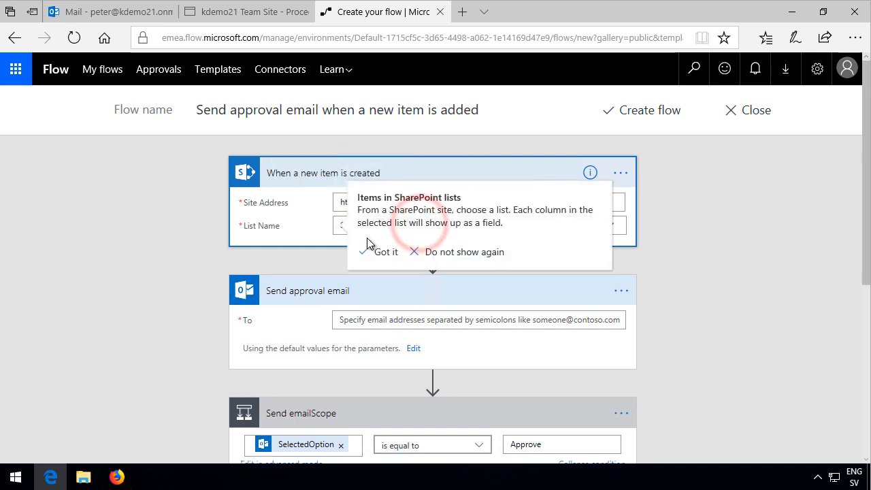
pyautogui.click(386, 252)
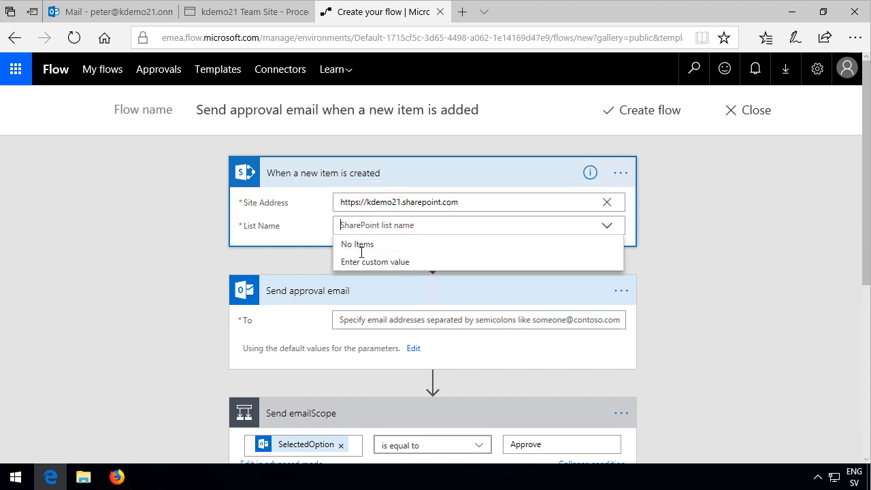
pyautogui.moveTo(372, 236)
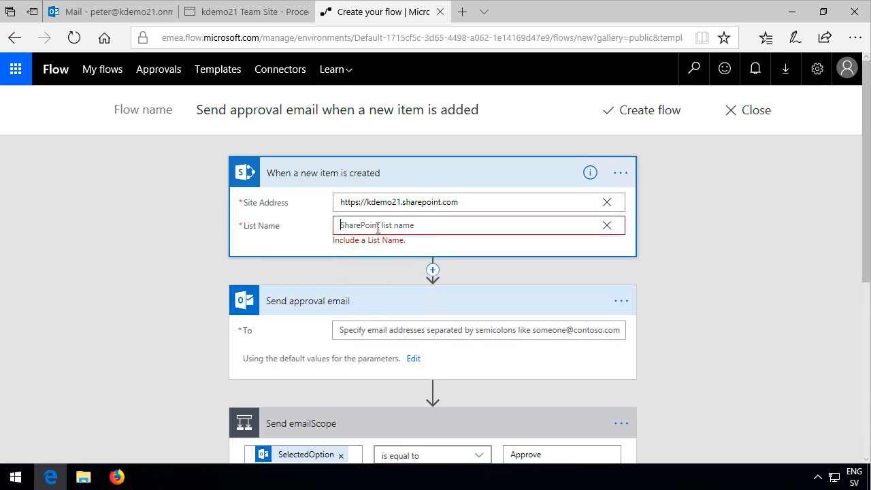
pyautogui.write('P')
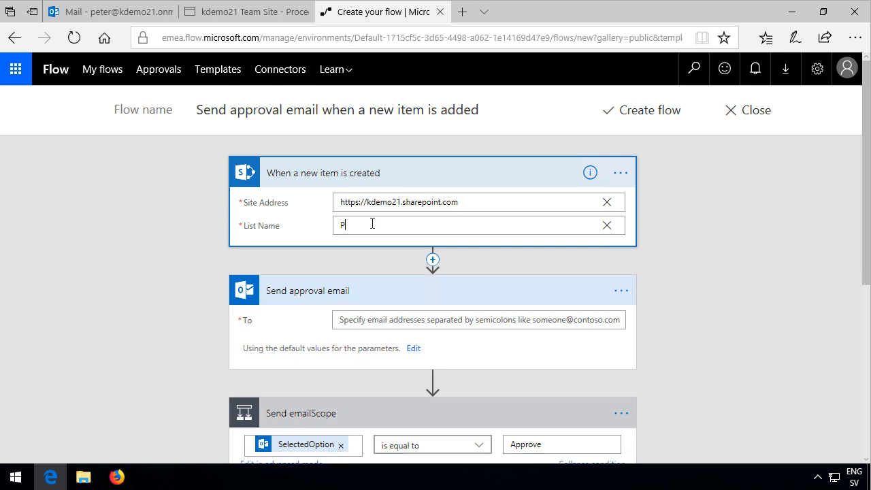
pyautogui.write('rocedures')
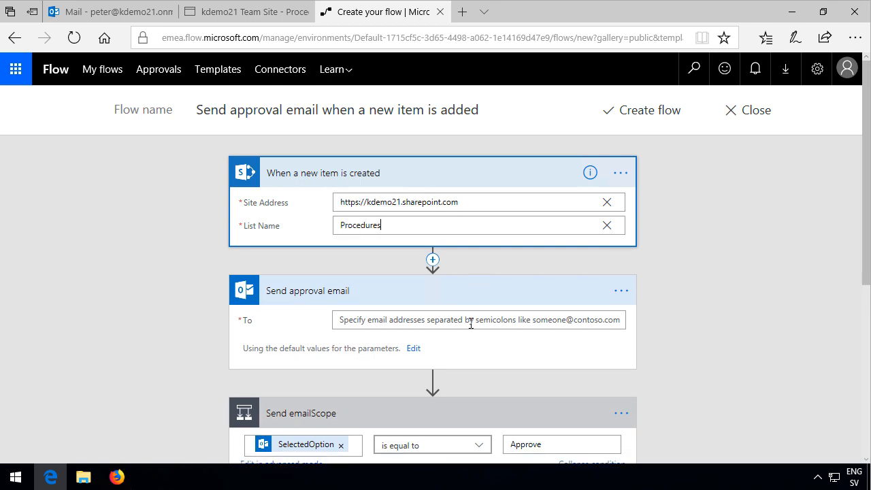
# Set the approval email recipient to the suggested user 'pete'.
pyautogui.click(476, 319)
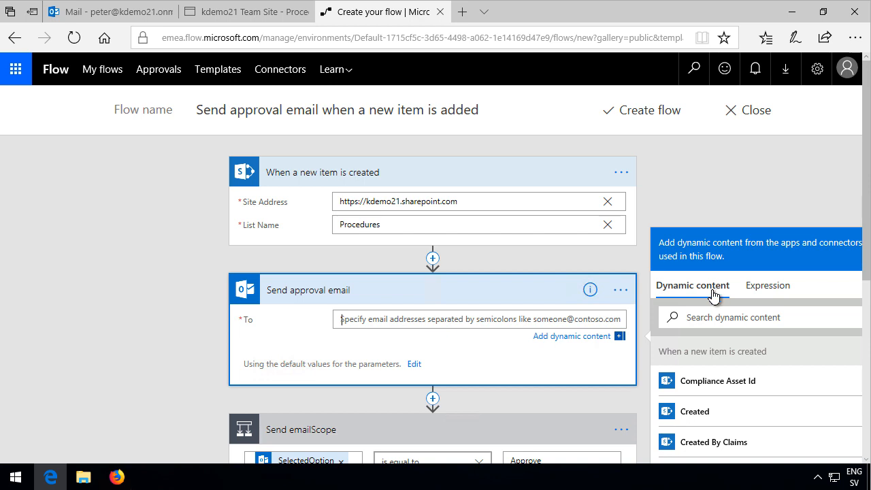
pyautogui.click(404, 318)
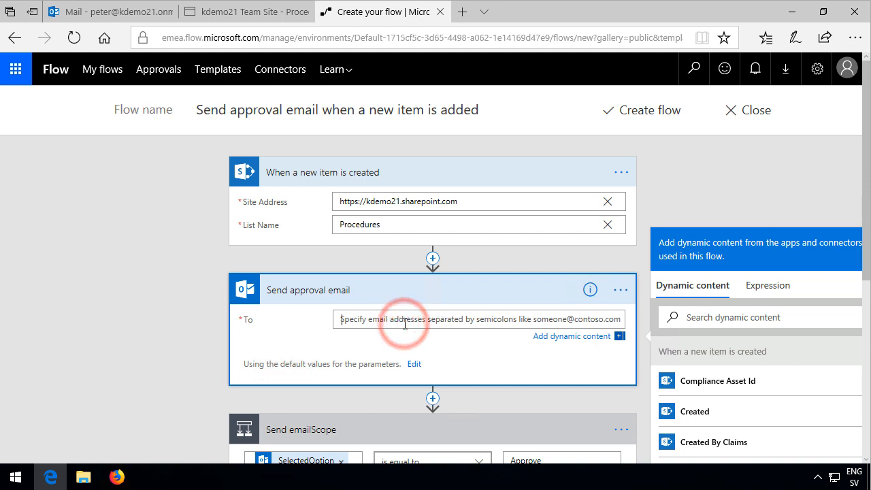
pyautogui.write('pete')
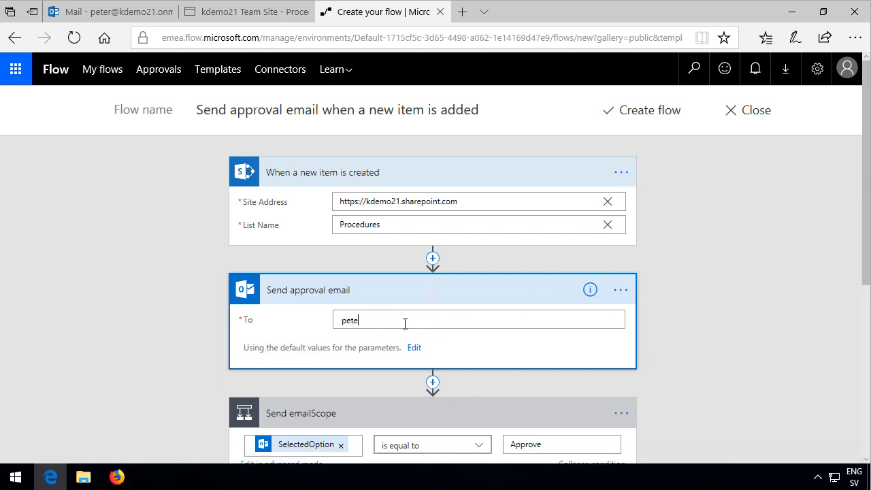
pyautogui.write('pete')
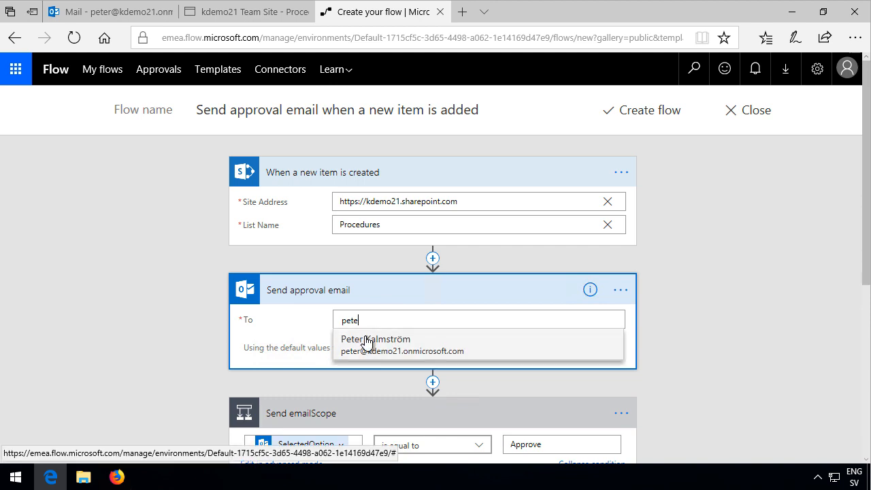
pyautogui.click(375, 343)
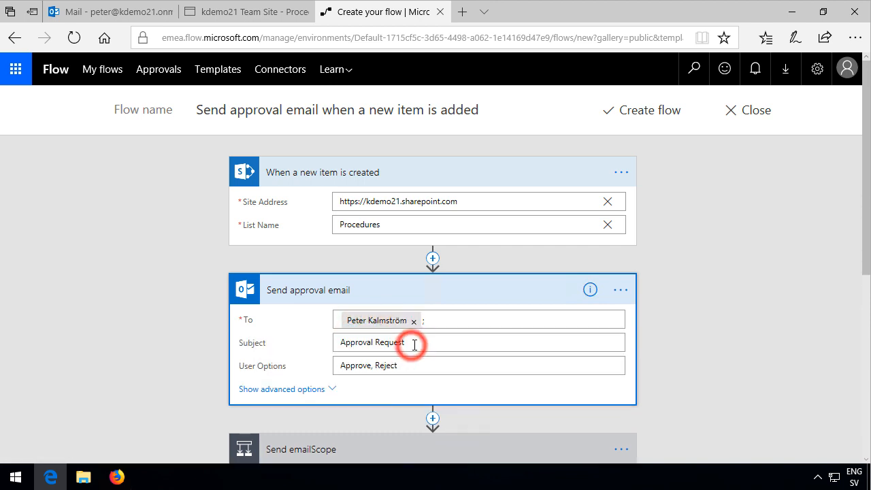
# Add the Name token to the Subject and remove Title from the Body.
pyautogui.scroll(-3)
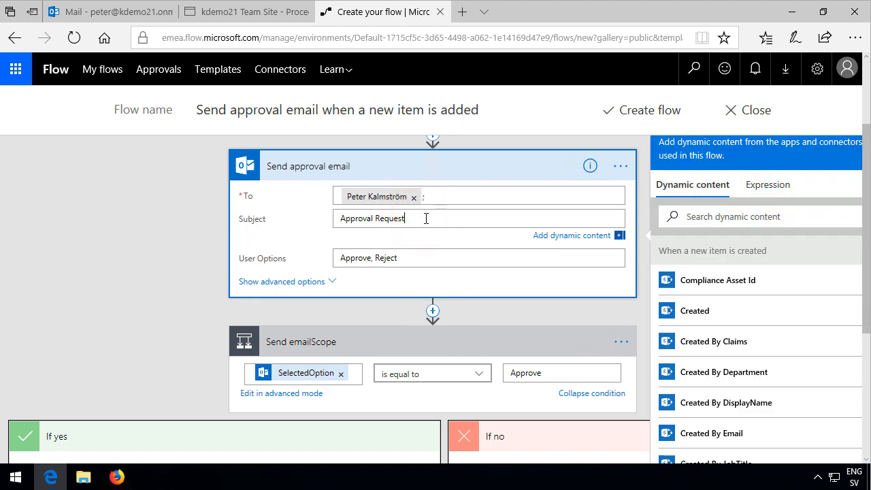
pyautogui.write(':')
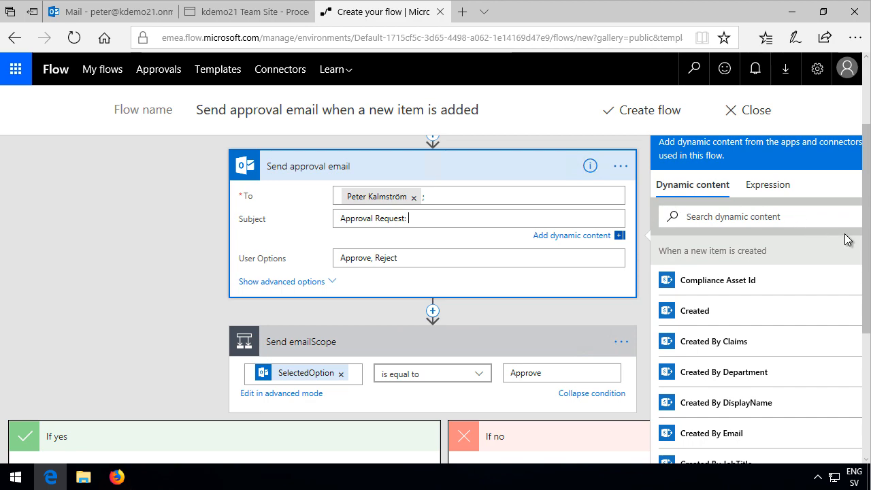
pyautogui.scroll(-3)
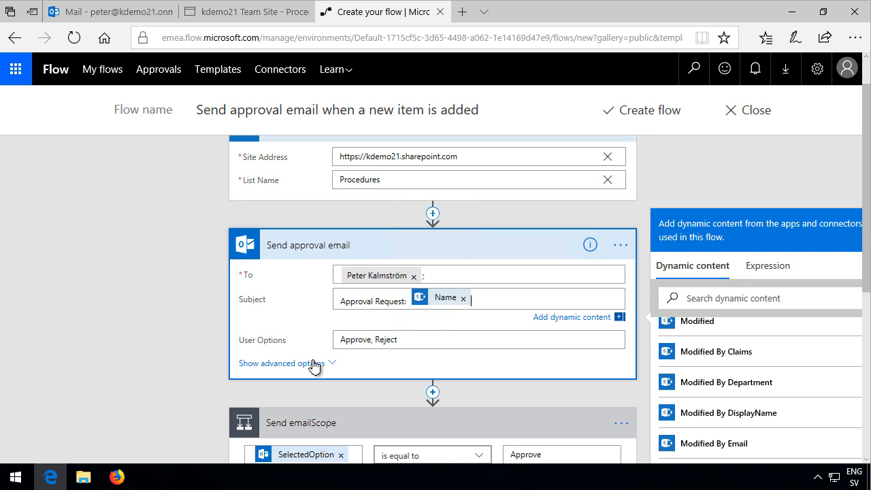
pyautogui.click(278, 362)
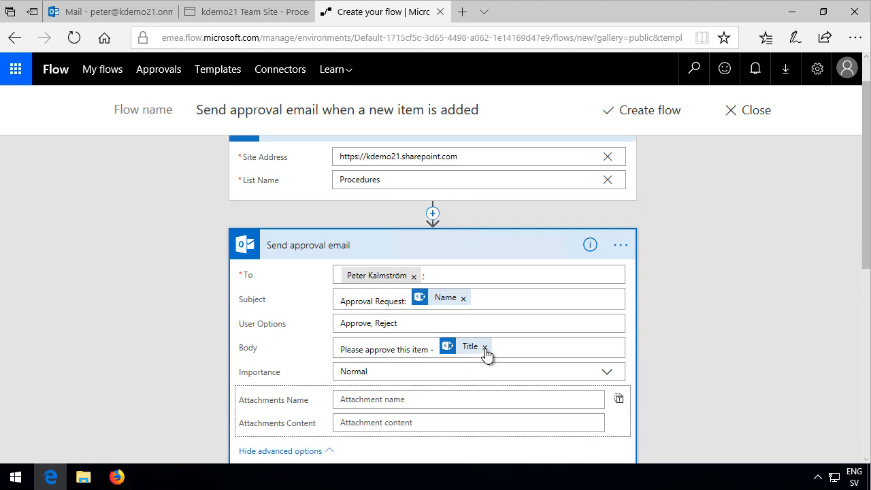
pyautogui.click(484, 345)
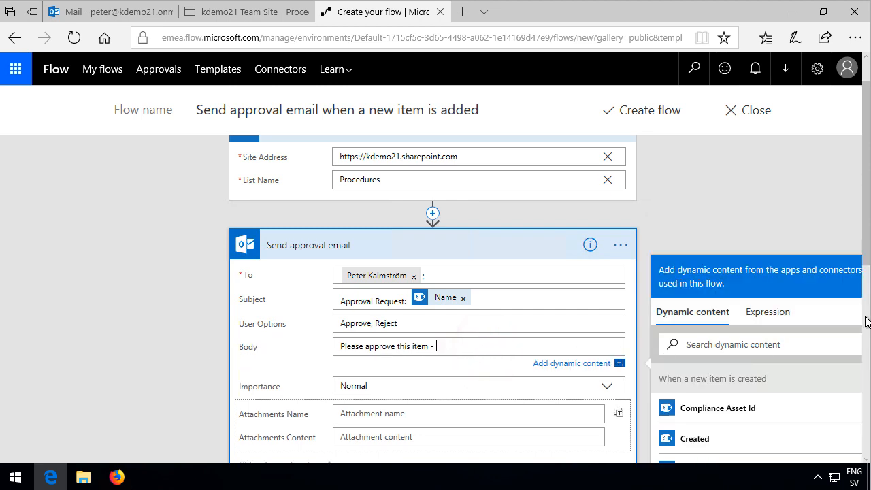
# Insert the item's Name into the Body and hide the advanced options.
pyautogui.scroll(-3)
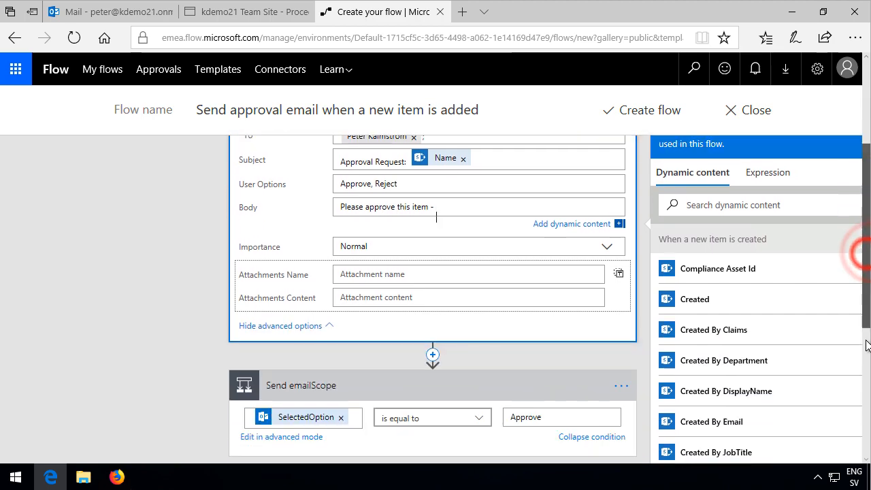
pyautogui.scroll(-3)
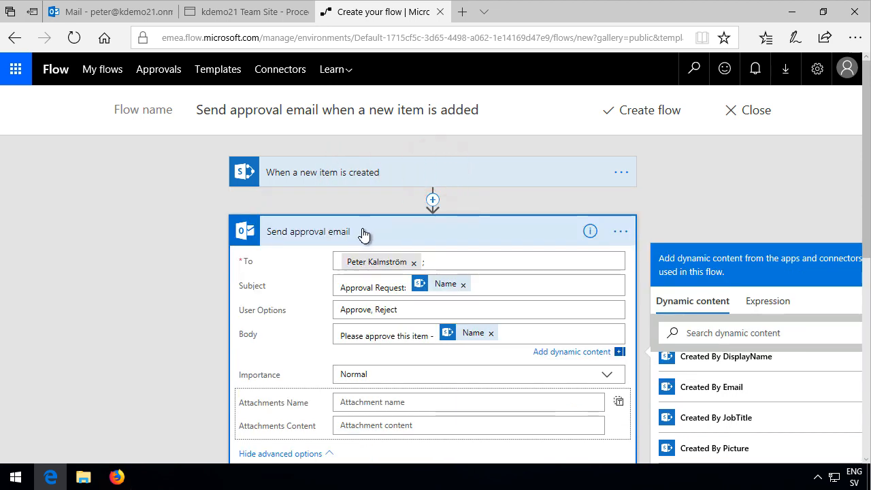
pyautogui.moveTo(389, 237)
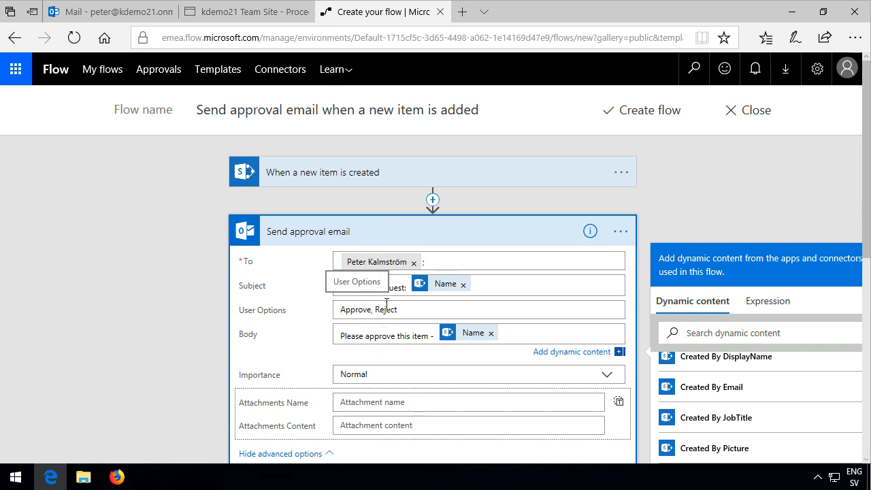
pyautogui.scroll(-3)
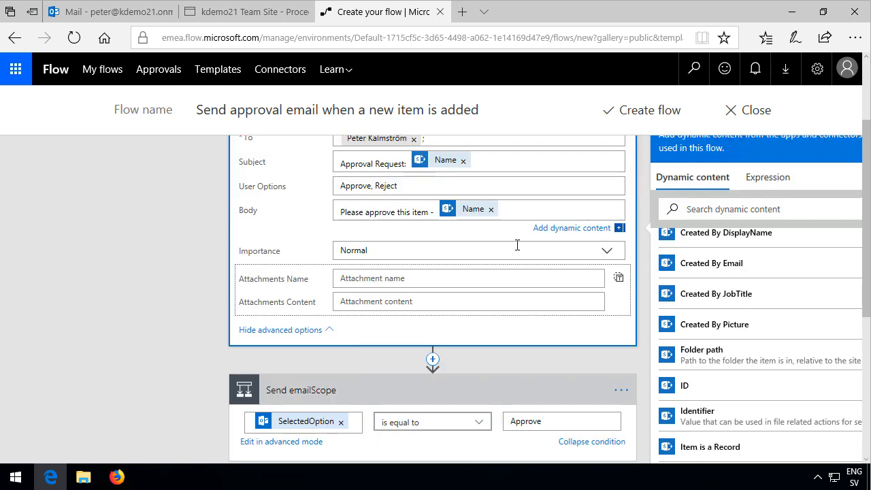
pyautogui.click(316, 331)
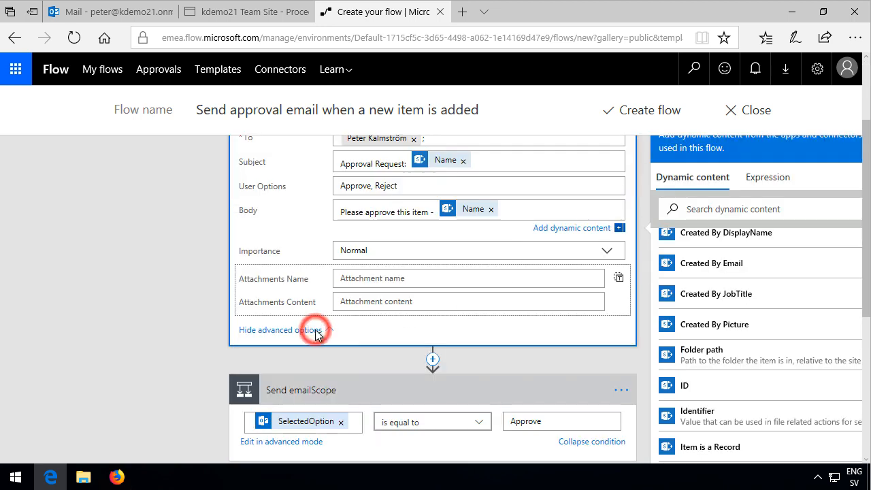
pyautogui.click(283, 329)
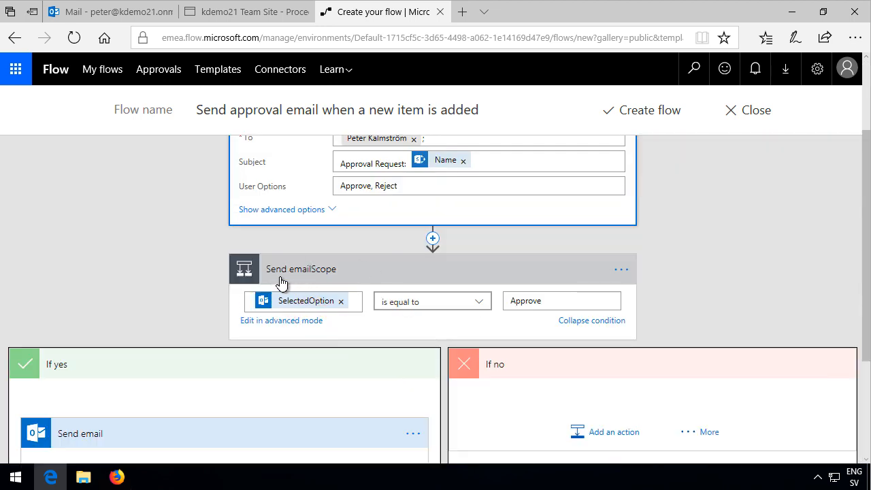
pyautogui.moveTo(354, 289)
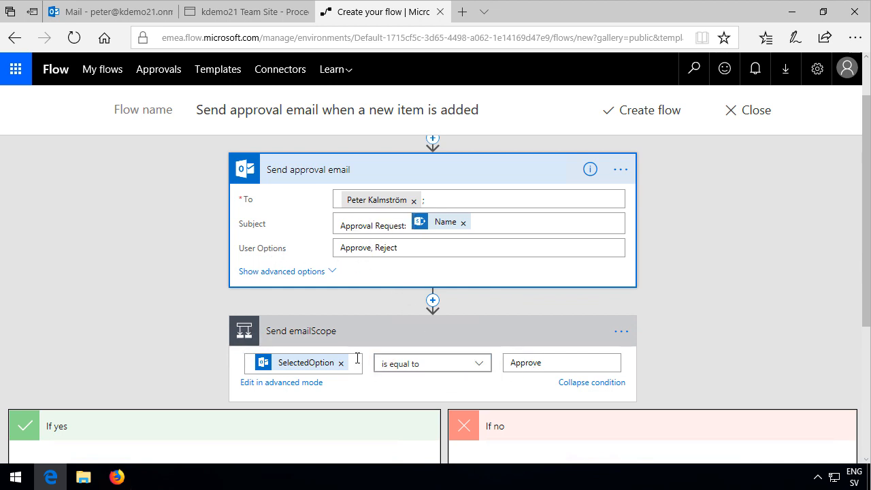
pyautogui.scroll(-3)
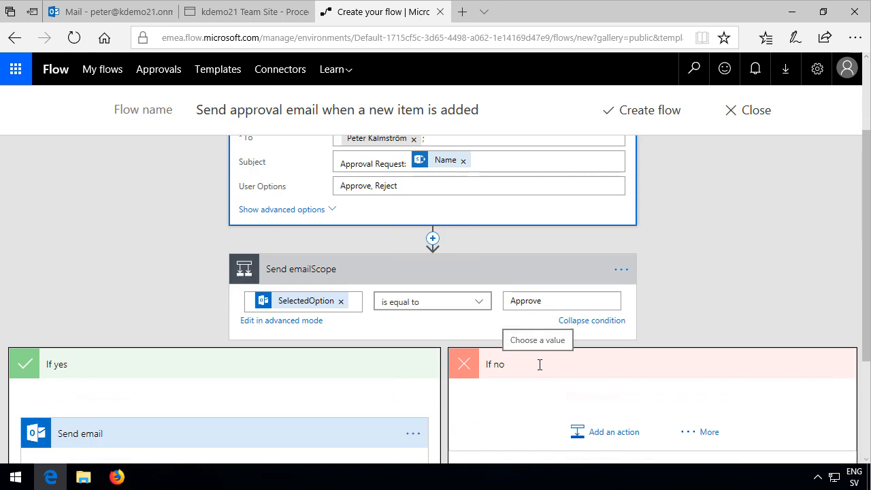
# Replace Title with the item's Name in the confirmation email subject.
pyautogui.scroll(-3)
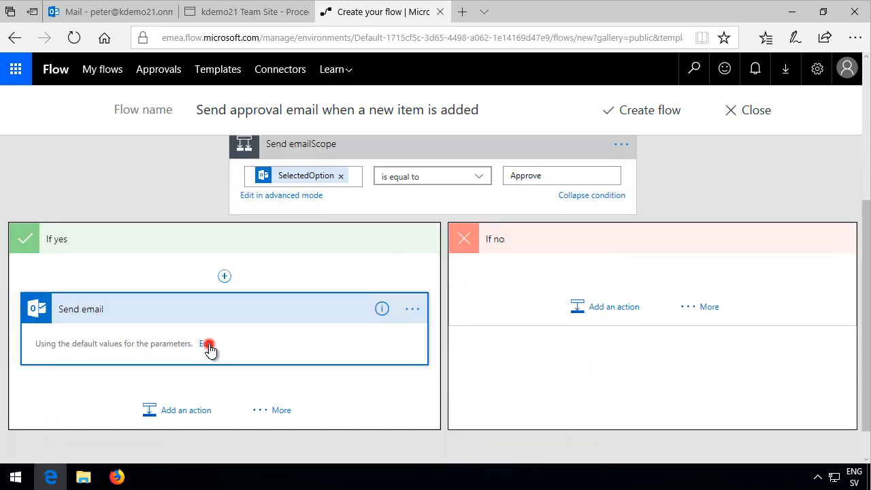
pyautogui.click(207, 343)
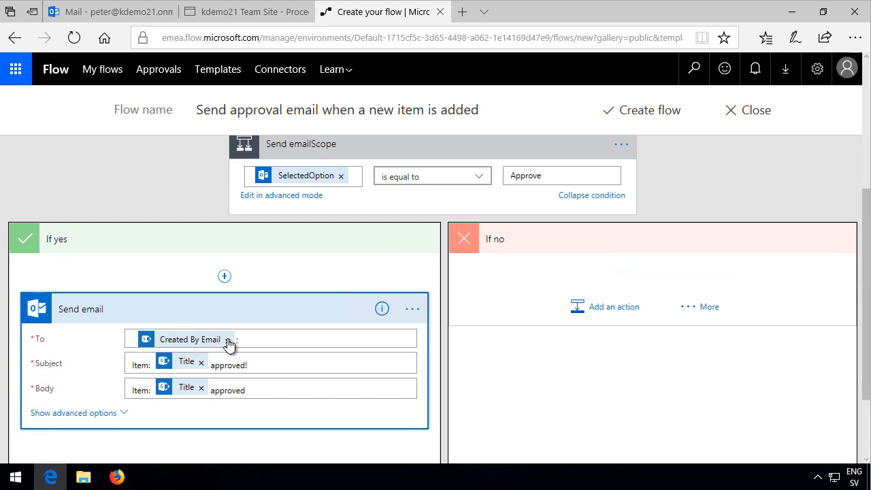
pyautogui.moveTo(234, 343)
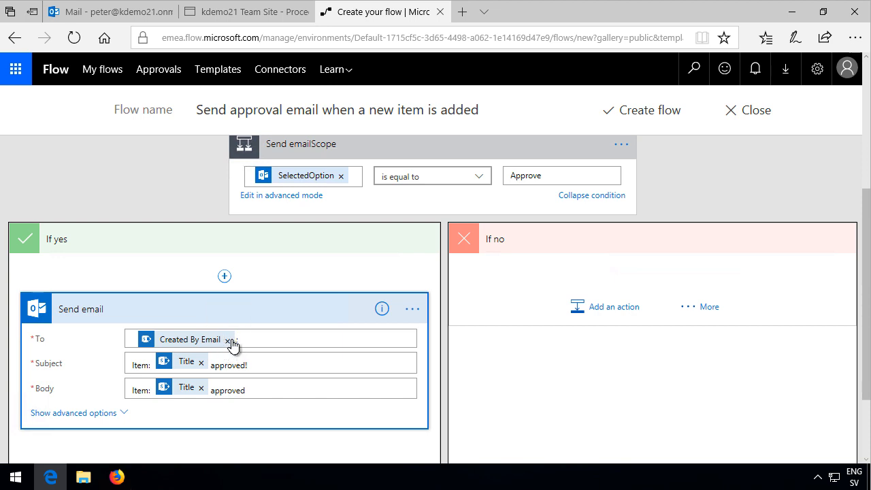
pyautogui.click(202, 362)
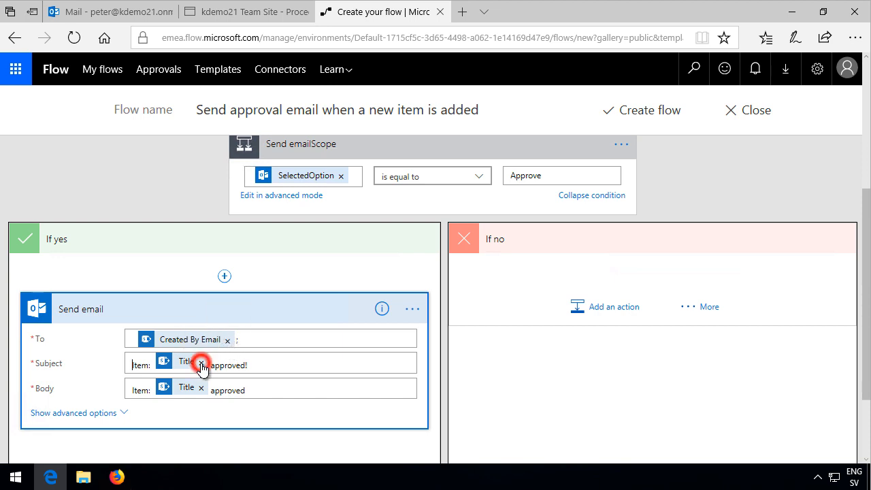
pyautogui.click(201, 361)
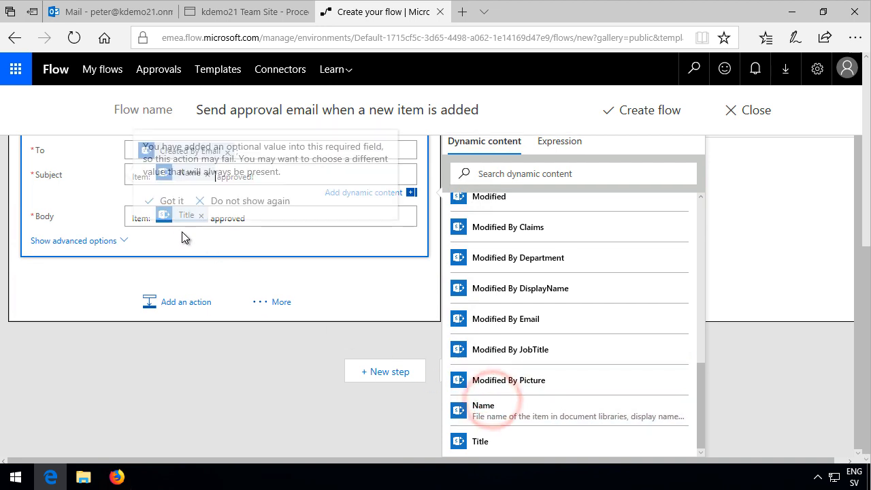
pyautogui.click(172, 201)
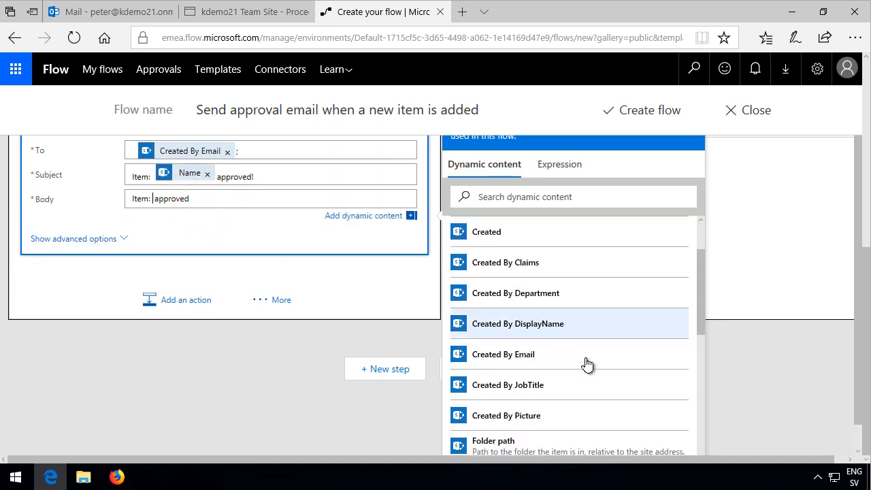
# Insert Name into the email body and permanently dismiss the optional-value warning.
pyautogui.scroll(-3)
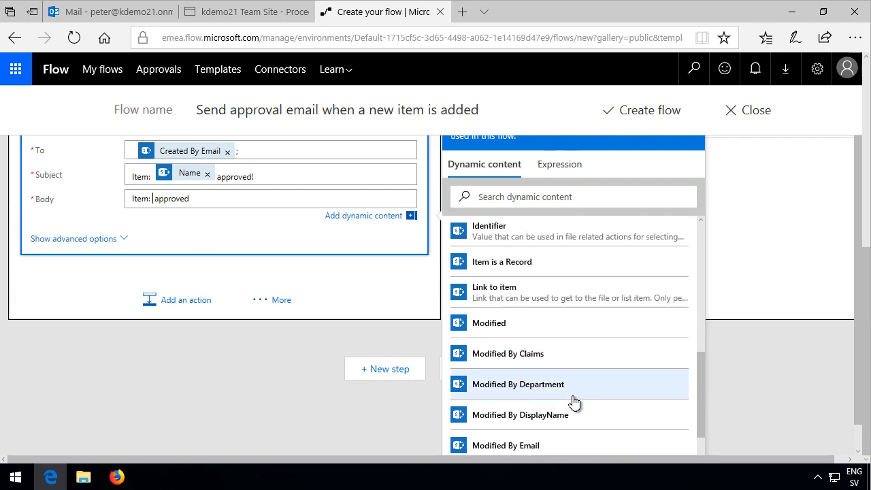
pyautogui.scroll(-3)
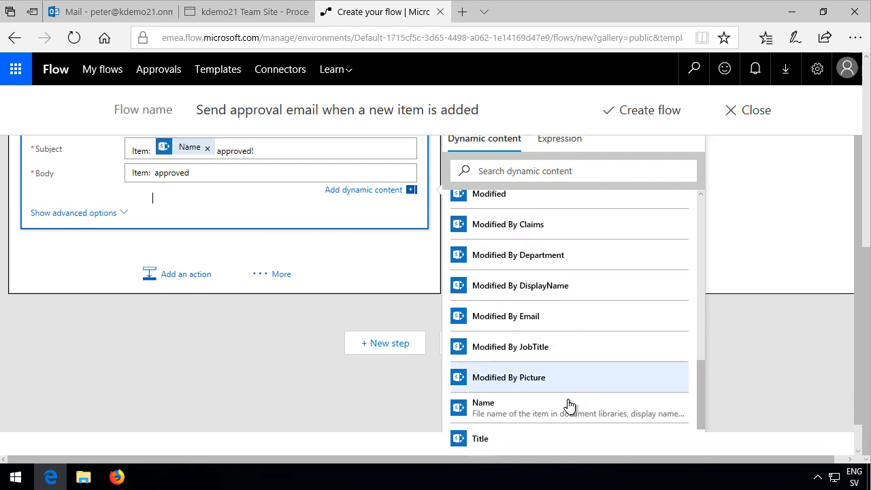
pyautogui.click(483, 405)
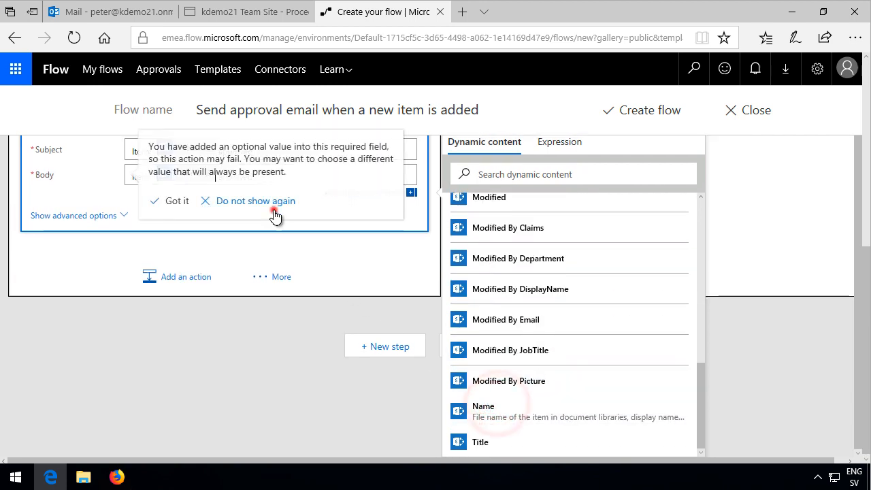
pyautogui.click(177, 202)
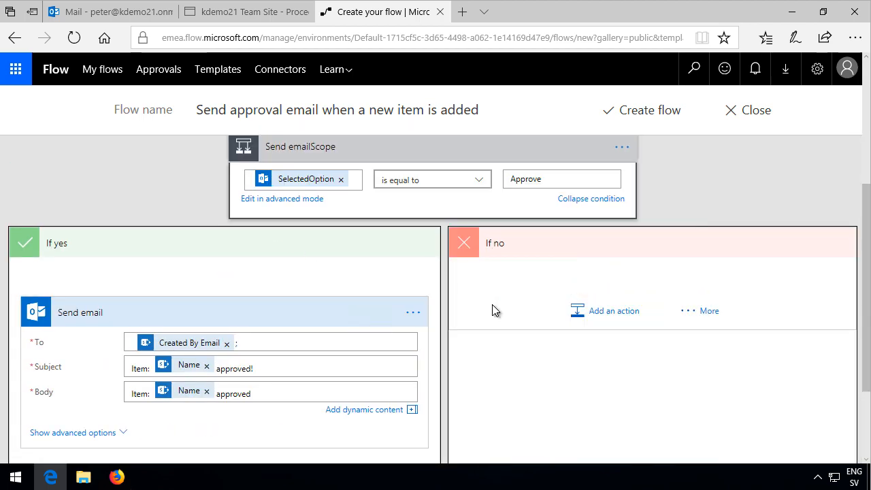
pyautogui.moveTo(512, 324)
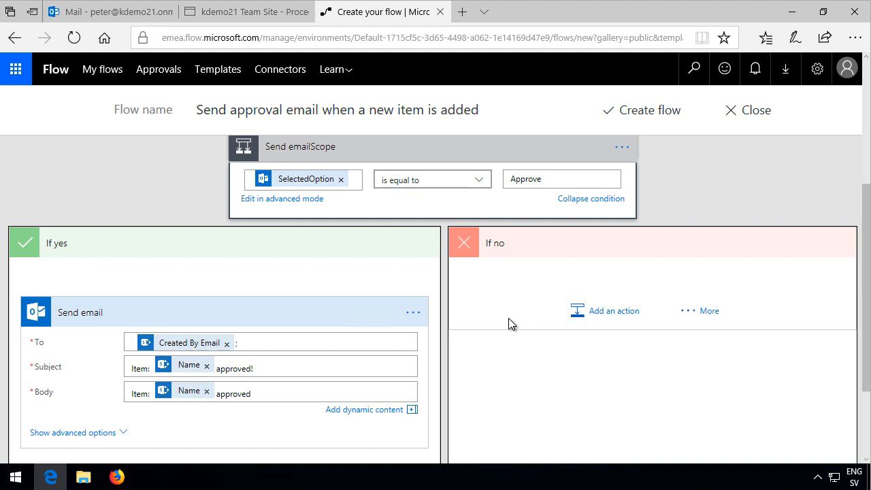
# Create the approval email flow and finish with Done.
pyautogui.scroll(-3)
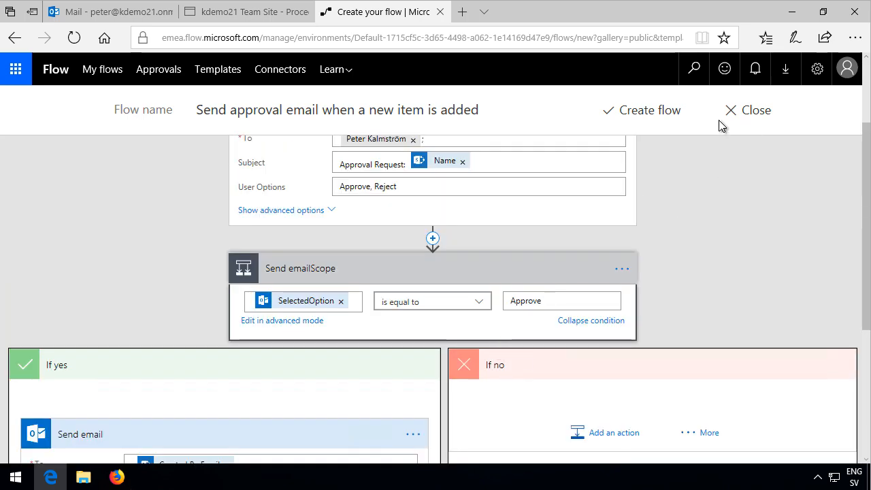
pyautogui.click(642, 111)
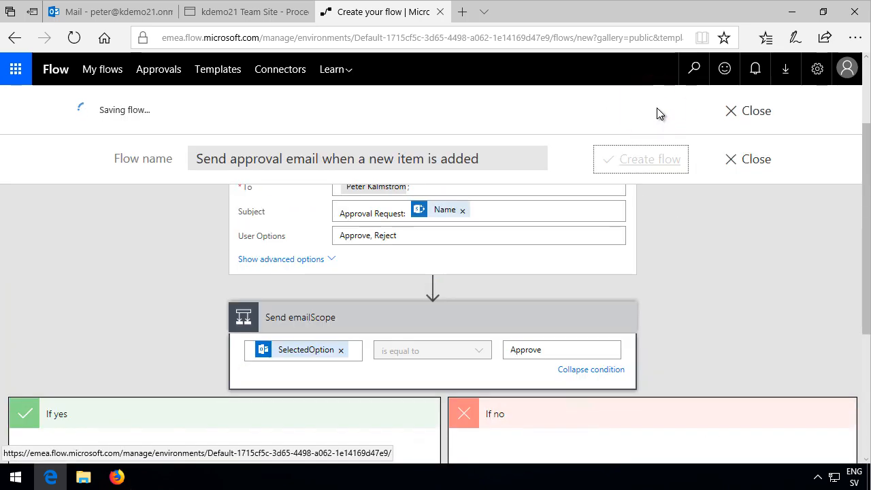
pyautogui.click(640, 158)
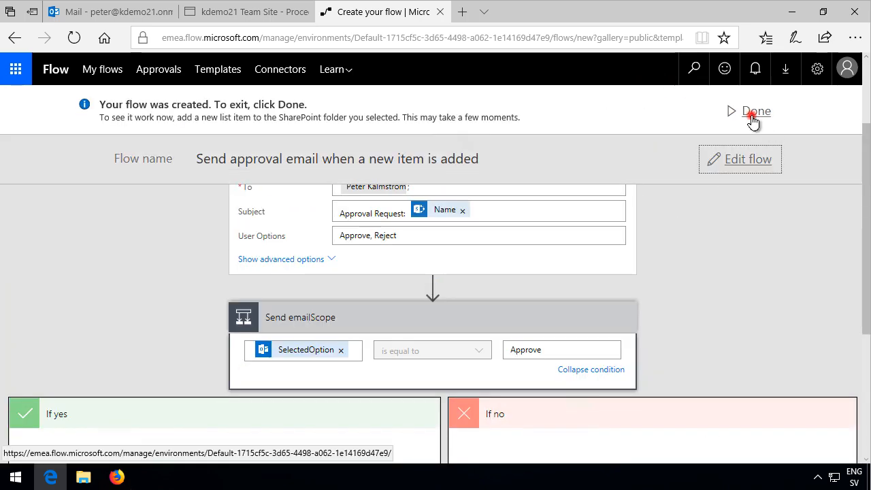
pyautogui.click(757, 111)
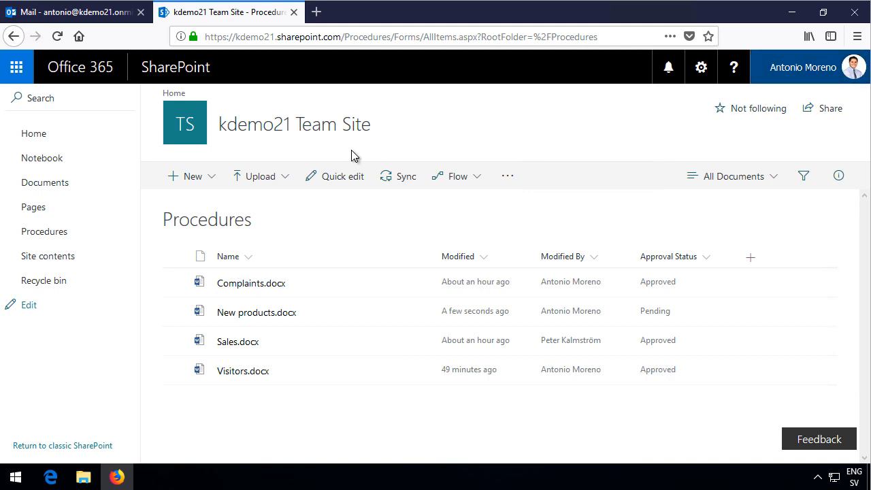
# Upload Employee.xlsx into the Procedures library.
pyautogui.click(258, 175)
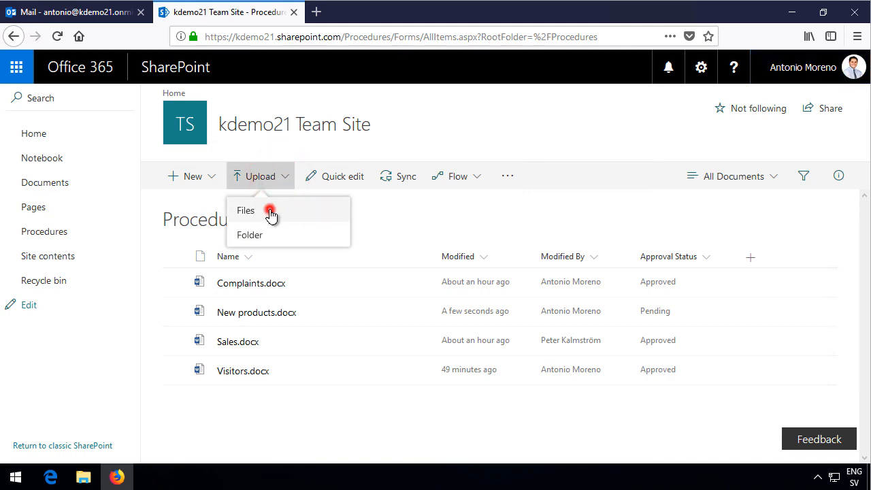
pyautogui.click(245, 210)
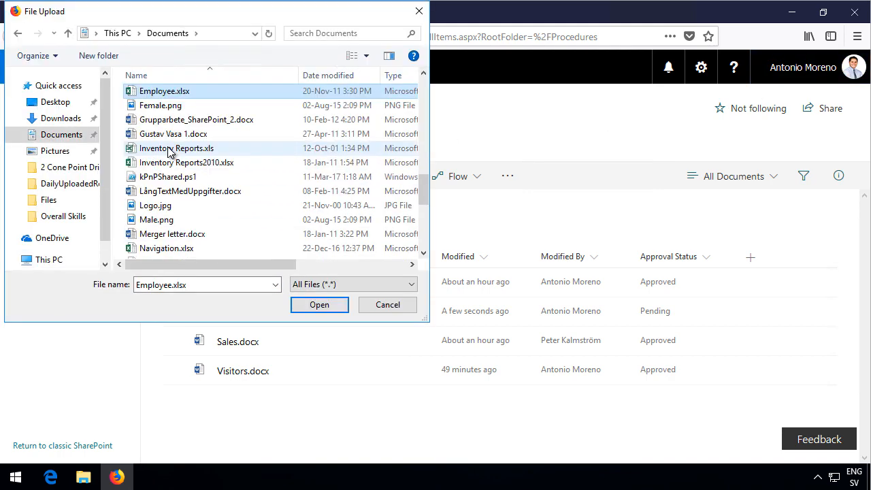
pyautogui.click(318, 304)
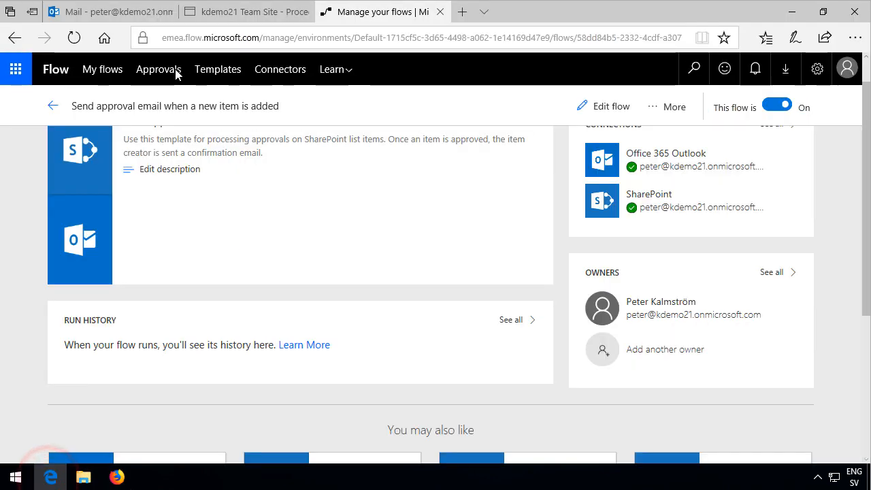
# In Outlook, open the 'Approval Request: Employee' email and approve it.
pyautogui.click(108, 11)
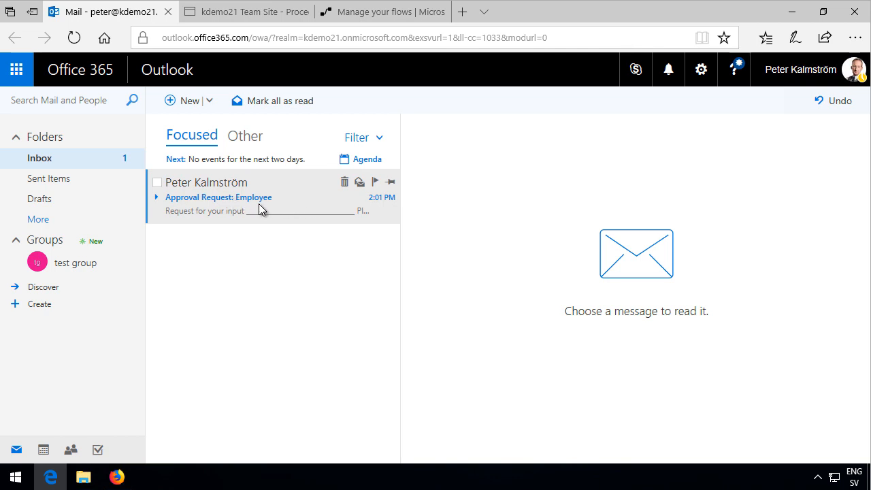
pyautogui.click(218, 196)
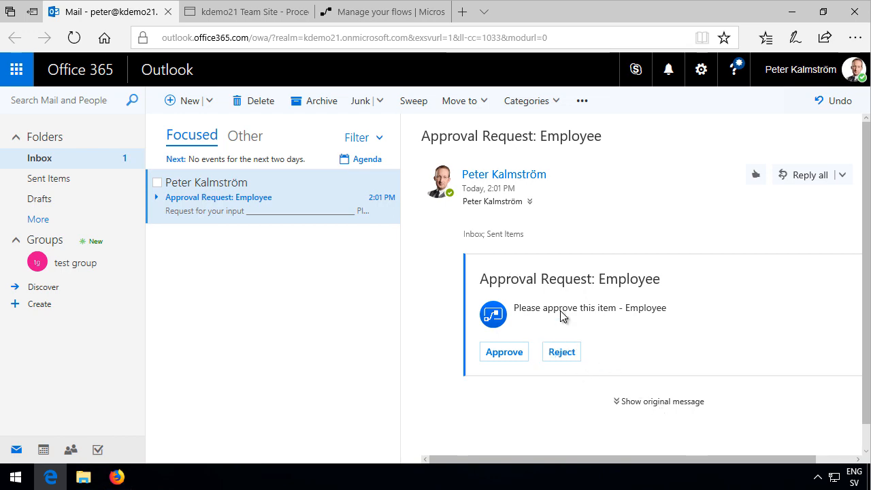
pyautogui.click(664, 400)
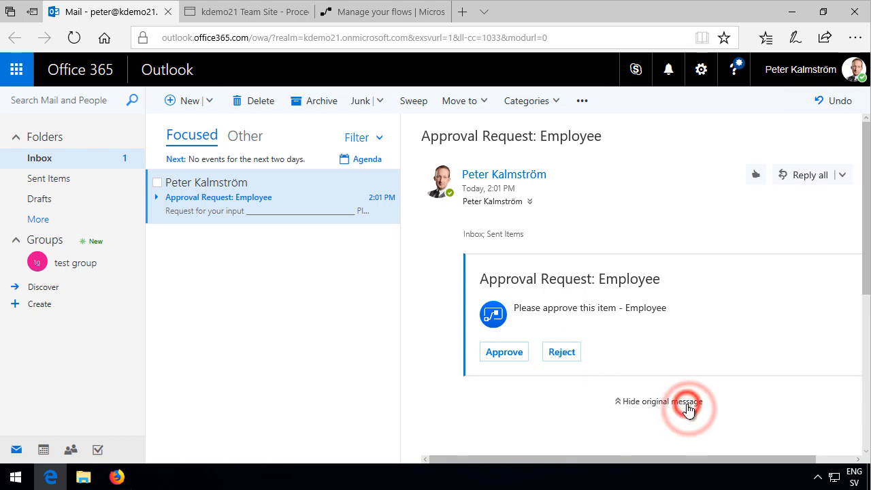
pyautogui.scroll(-3)
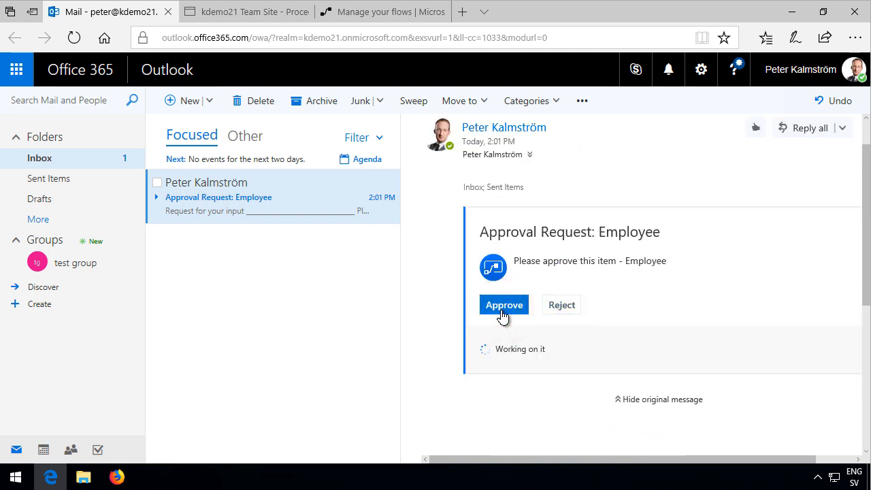
pyautogui.click(503, 305)
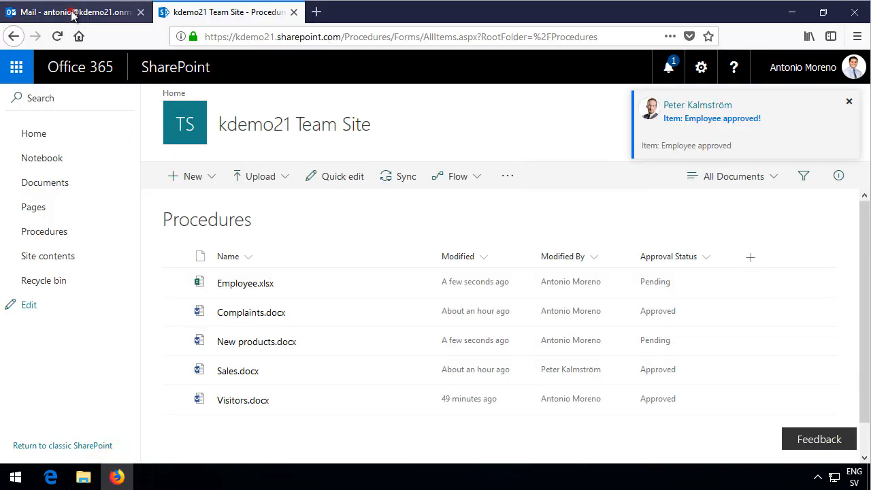
# Back in SharePoint, show the actions menu for the still-Pending Employee.xlsx.
pyautogui.click(75, 11)
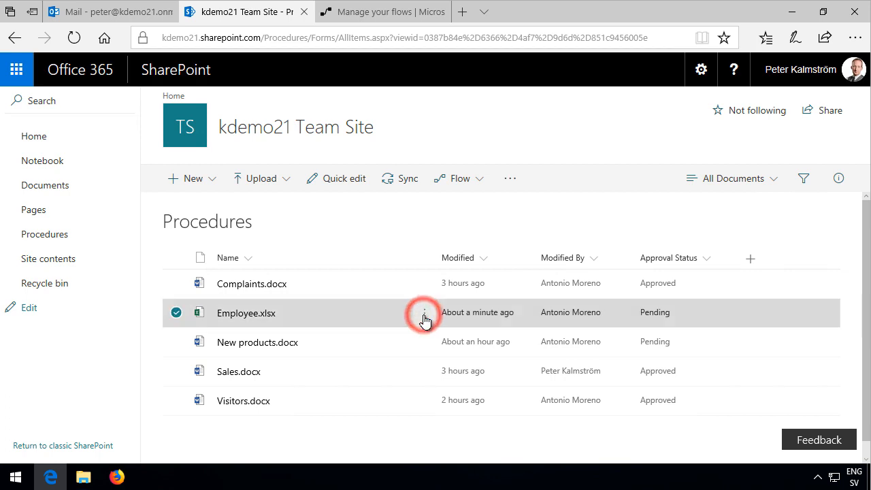
pyautogui.click(425, 312)
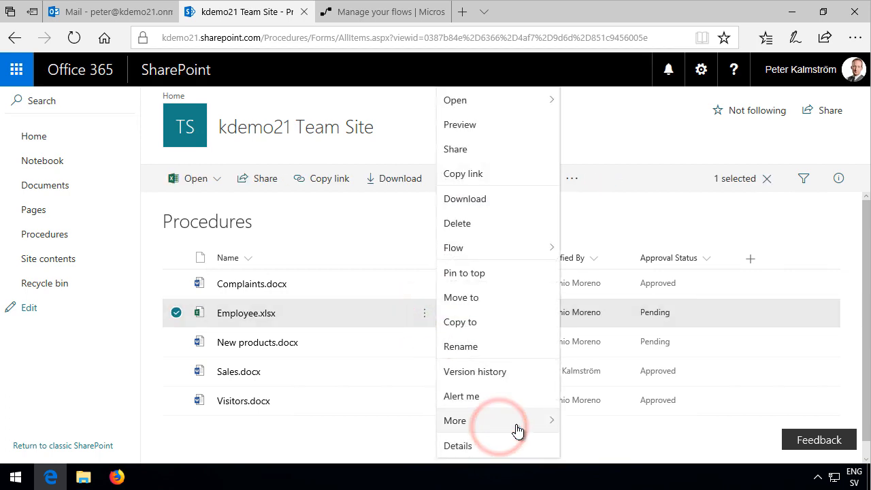
pyautogui.moveTo(551, 429)
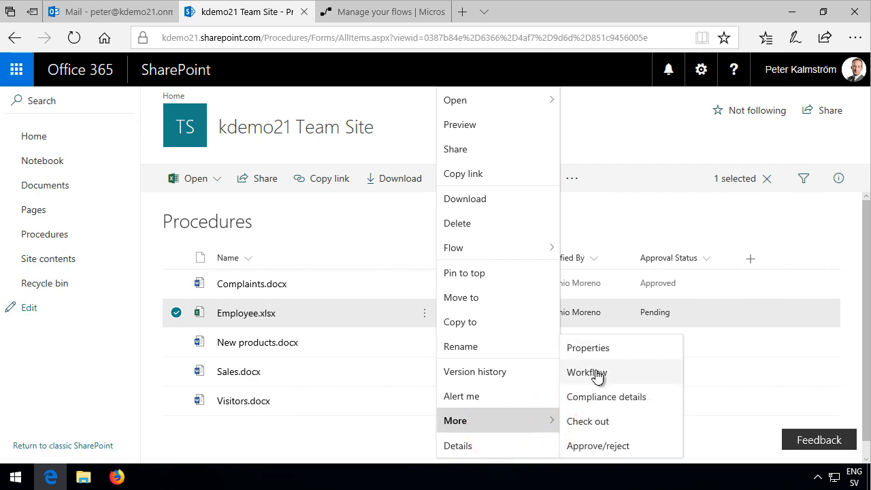
# Mark Employee.xlsx as Approved via Approve/reject in the Procedures library.
pyautogui.click(598, 446)
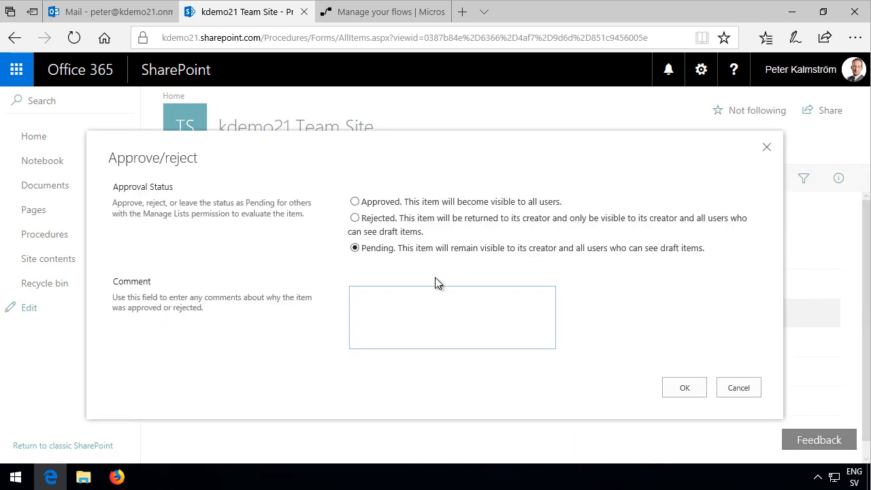
pyautogui.click(354, 201)
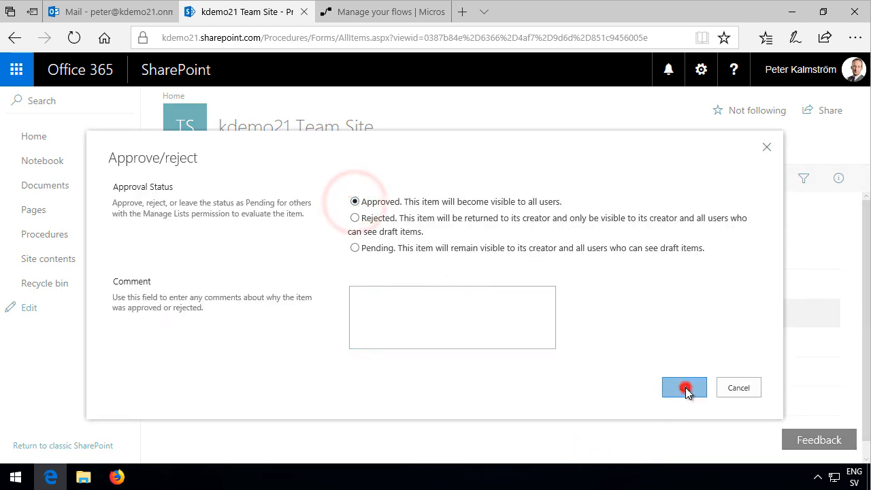
pyautogui.click(683, 386)
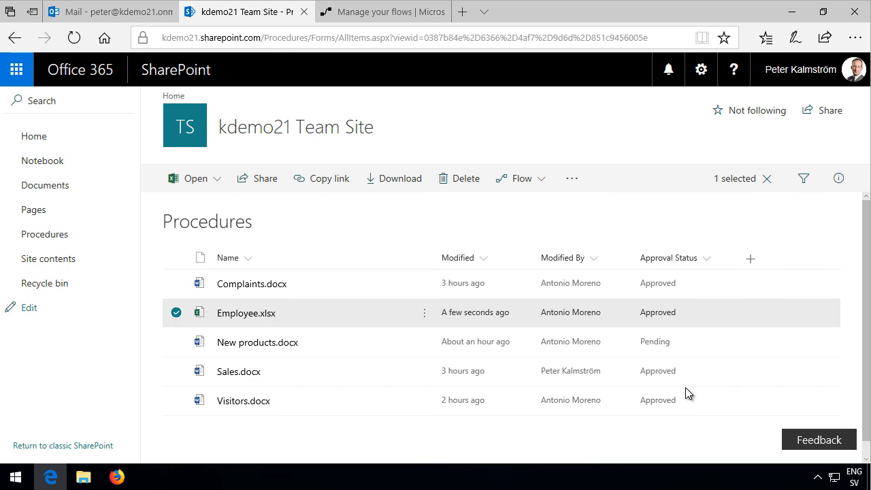
pyautogui.moveTo(429, 474)
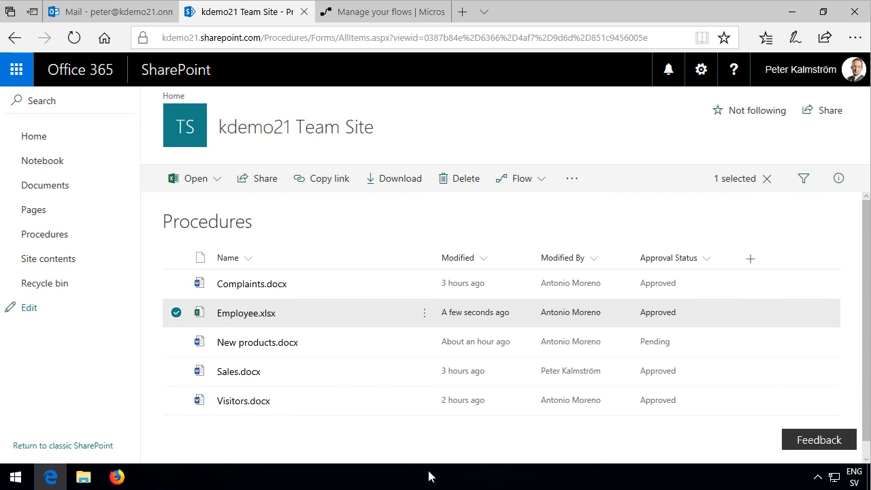